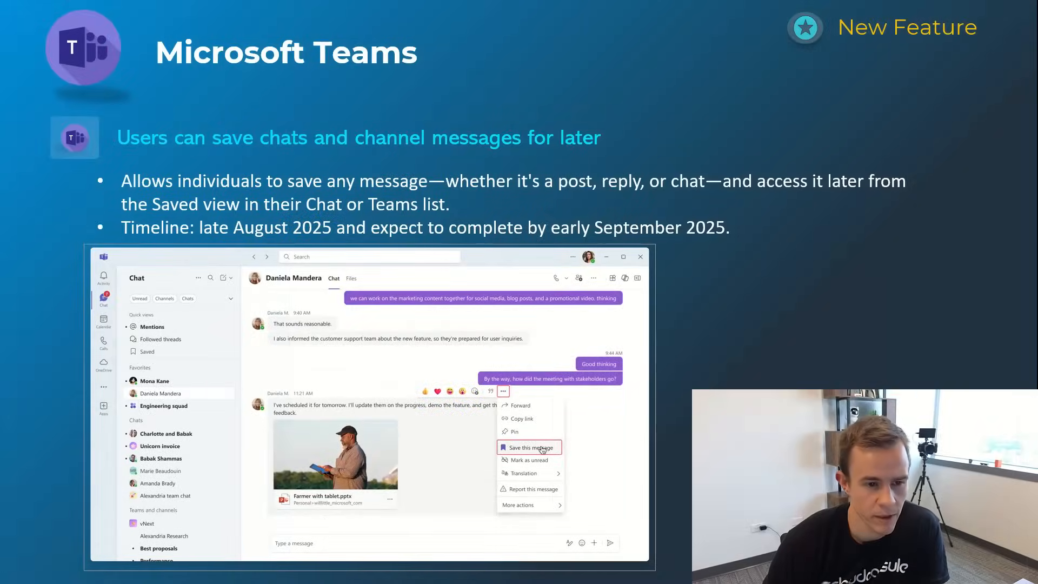
{"action": "key", "text": "right"}
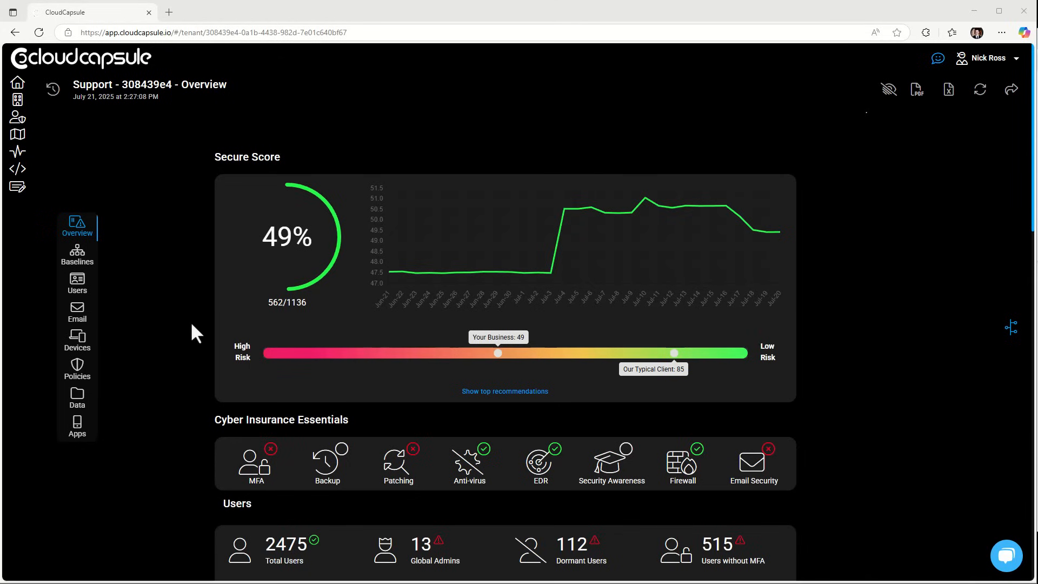
{"action": "scroll", "scroll_direction": "down", "scroll_amount": 3}
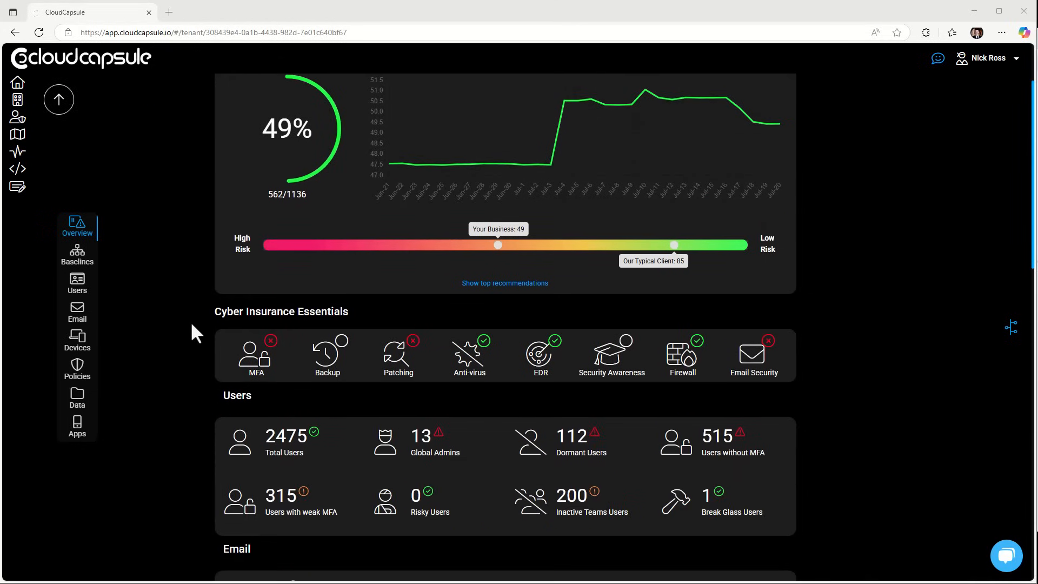
{"action": "scroll", "scroll_direction": "down", "scroll_amount": 3}
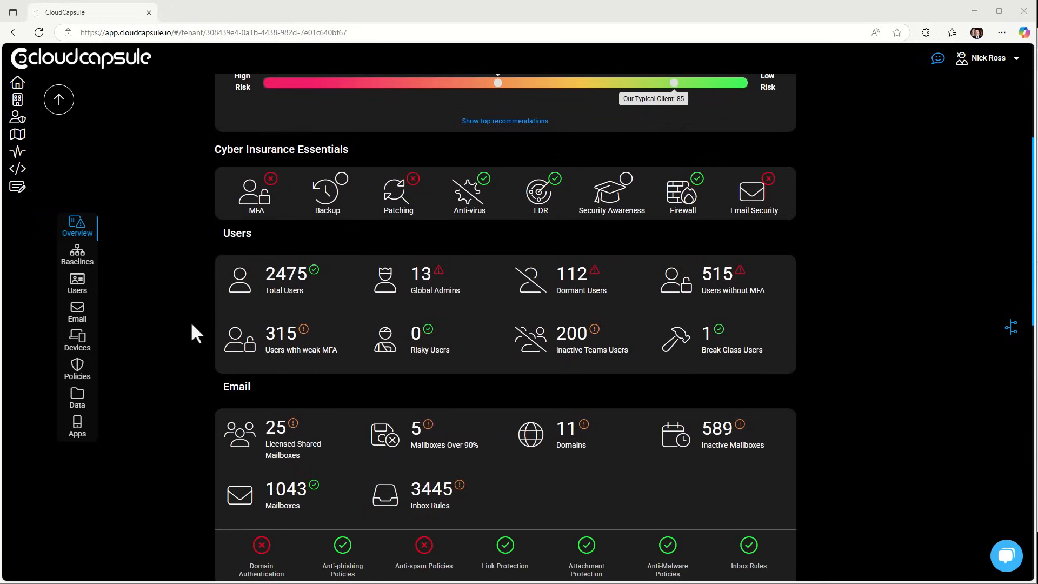
{"action": "scroll", "scroll_direction": "down", "scroll_amount": 3}
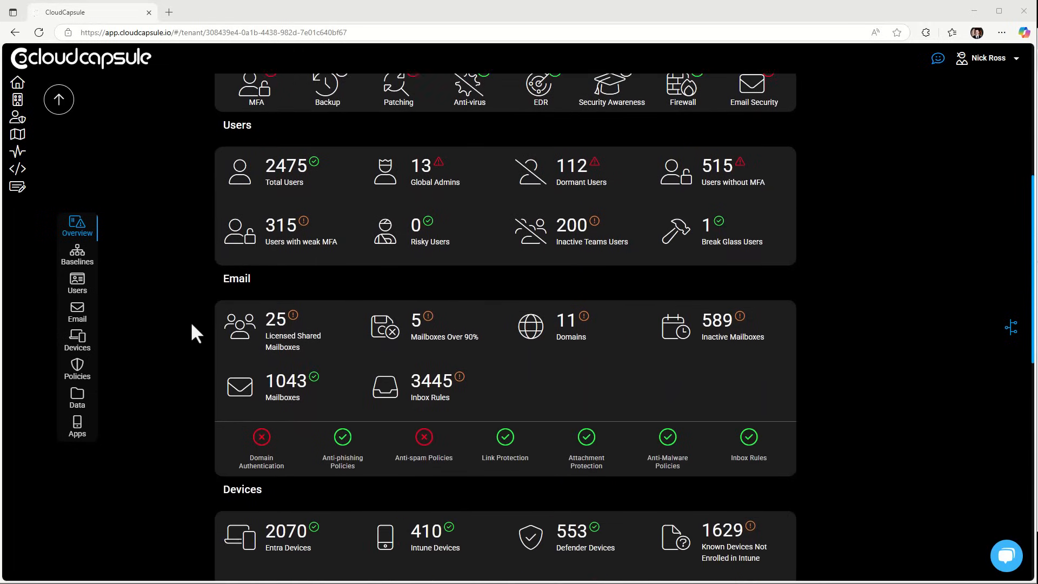
{"action": "scroll", "scroll_direction": "down", "scroll_amount": 3}
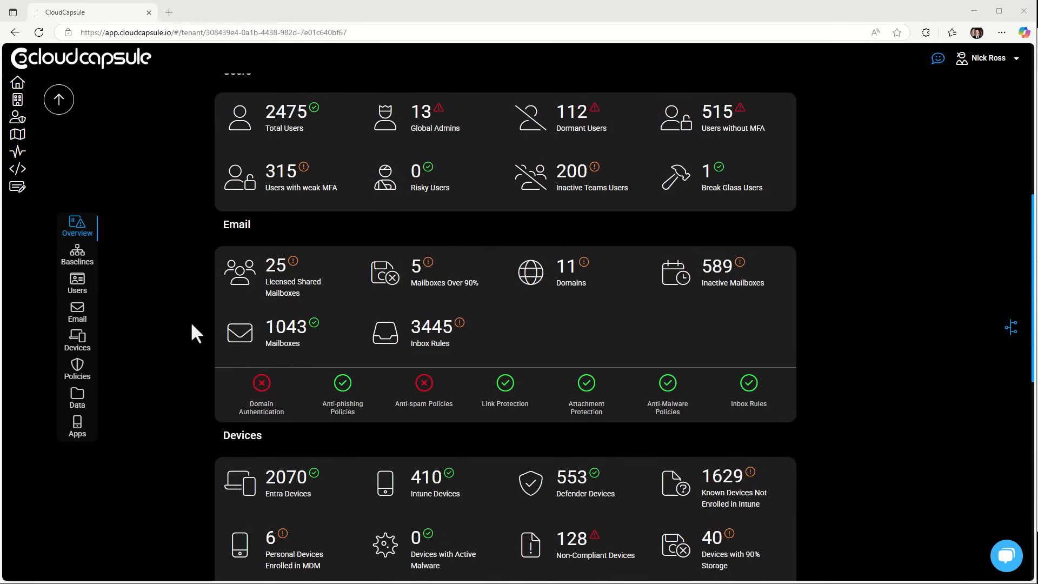
{"action": "scroll", "scroll_direction": "down", "scroll_amount": 3}
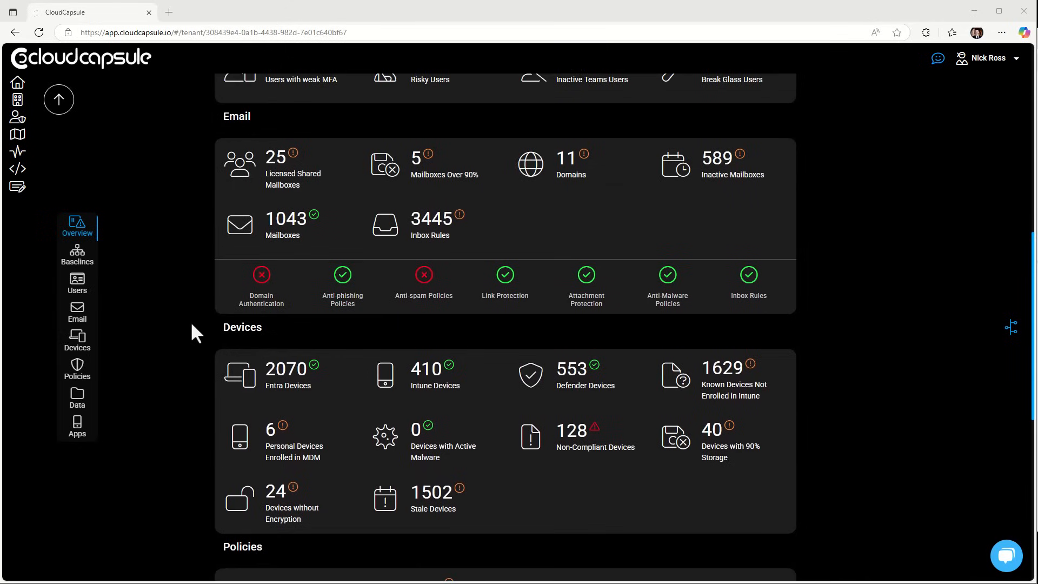
{"action": "scroll", "scroll_direction": "down", "scroll_amount": 3}
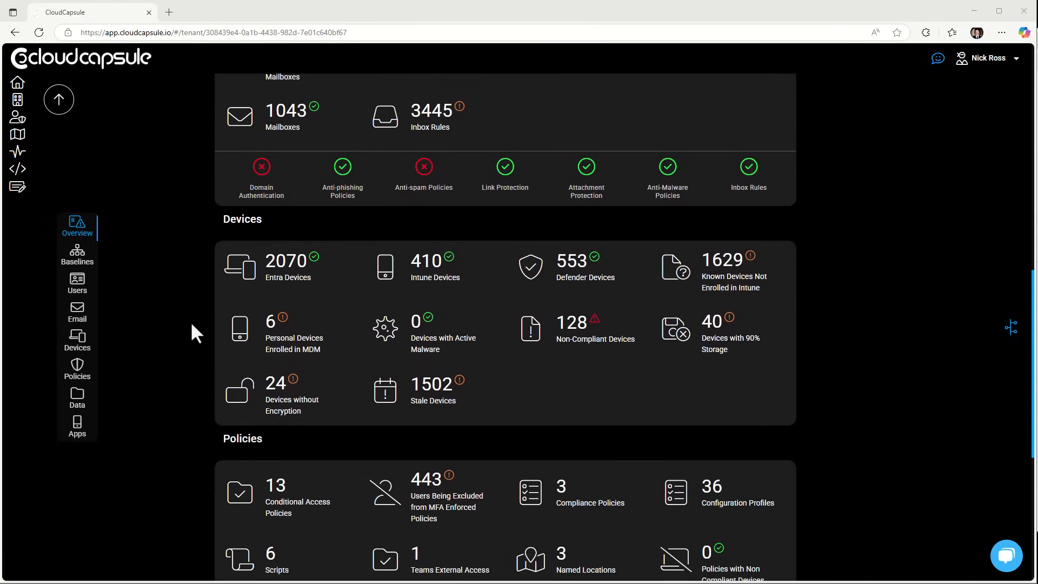
{"action": "scroll", "scroll_direction": "down", "scroll_amount": 3}
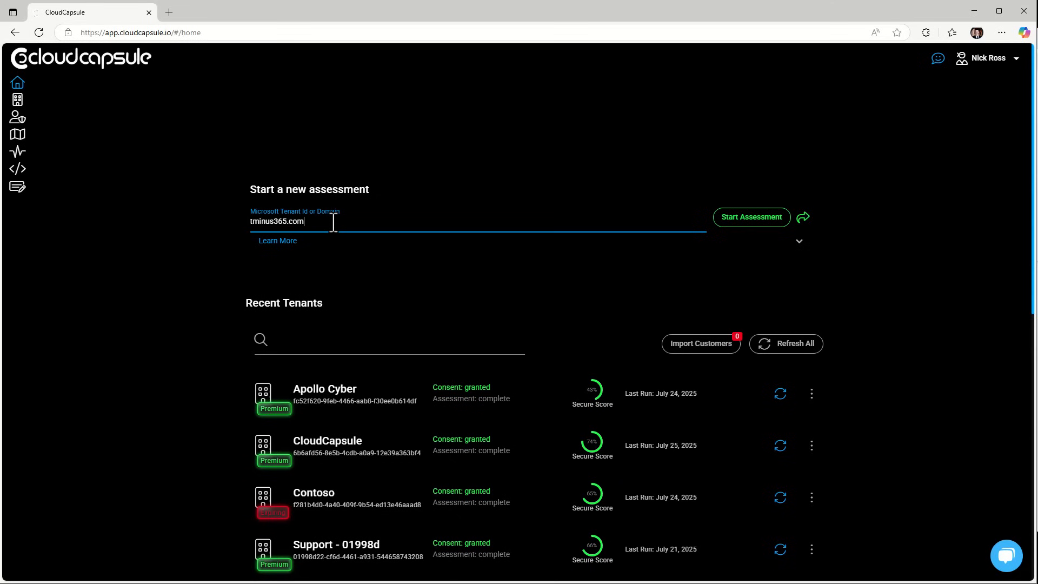
- Start the tminus365.com assessment and accept CloudCapsule's requested Microsoft permissions
{"action": "left_click", "coordinate": [751, 218]}
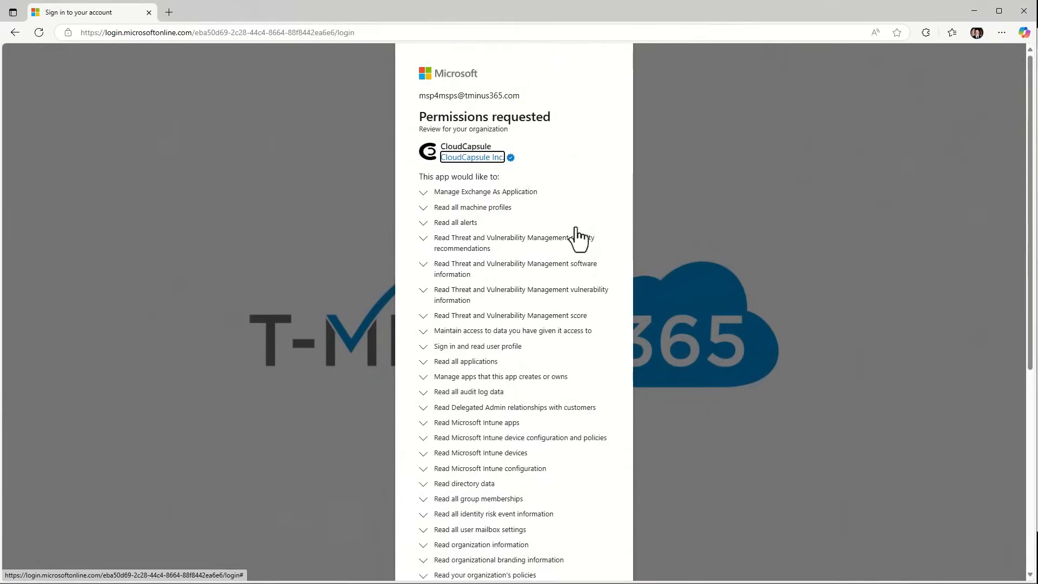
{"action": "scroll", "scroll_direction": "down", "scroll_amount": 3}
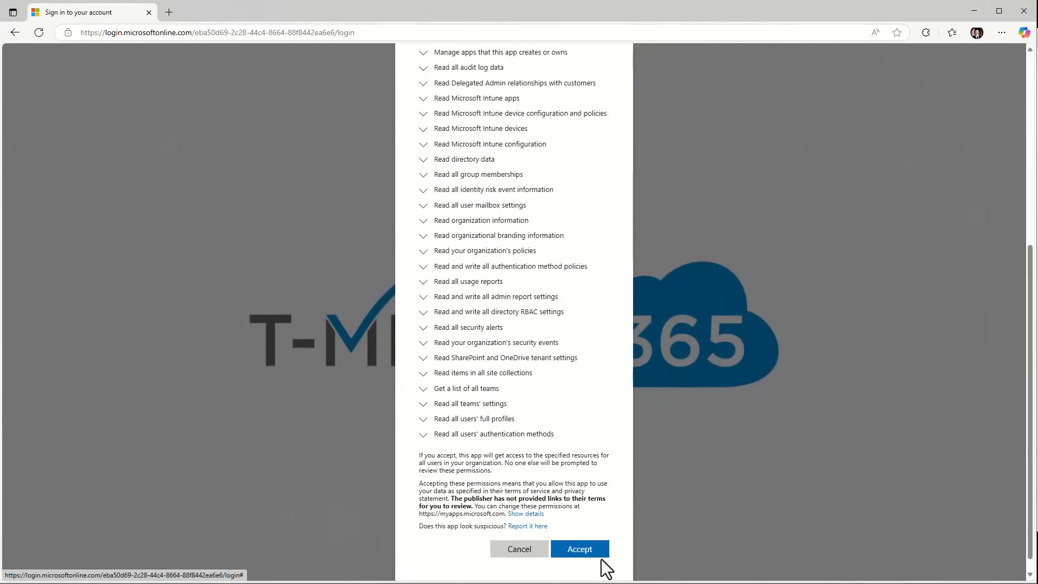
{"action": "left_click", "coordinate": [579, 550]}
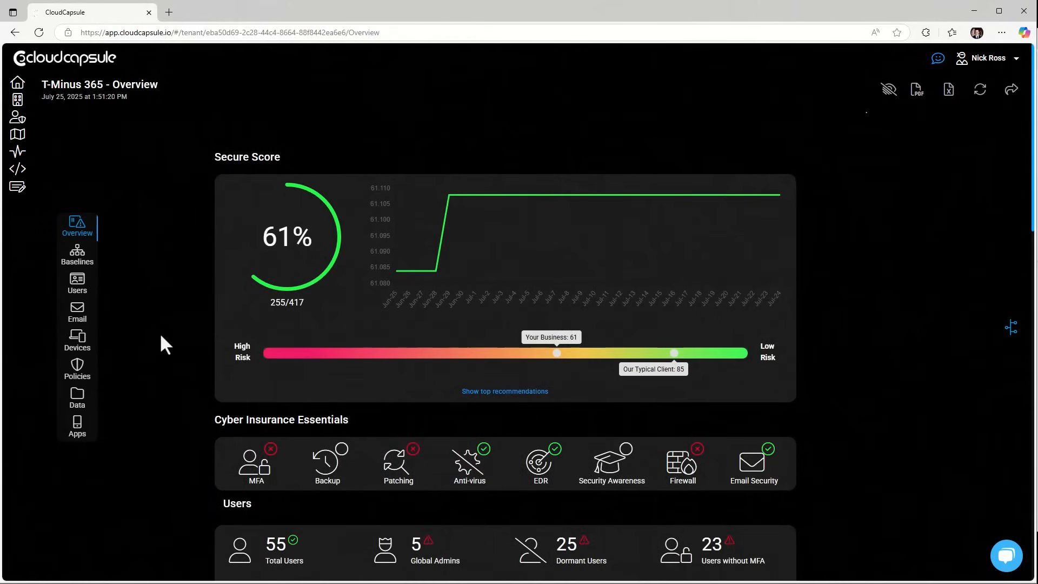
- Go to the T-Minus 365 tenant's Baselines and view the CIS 8.1 results
{"action": "scroll", "scroll_direction": "down", "scroll_amount": 3}
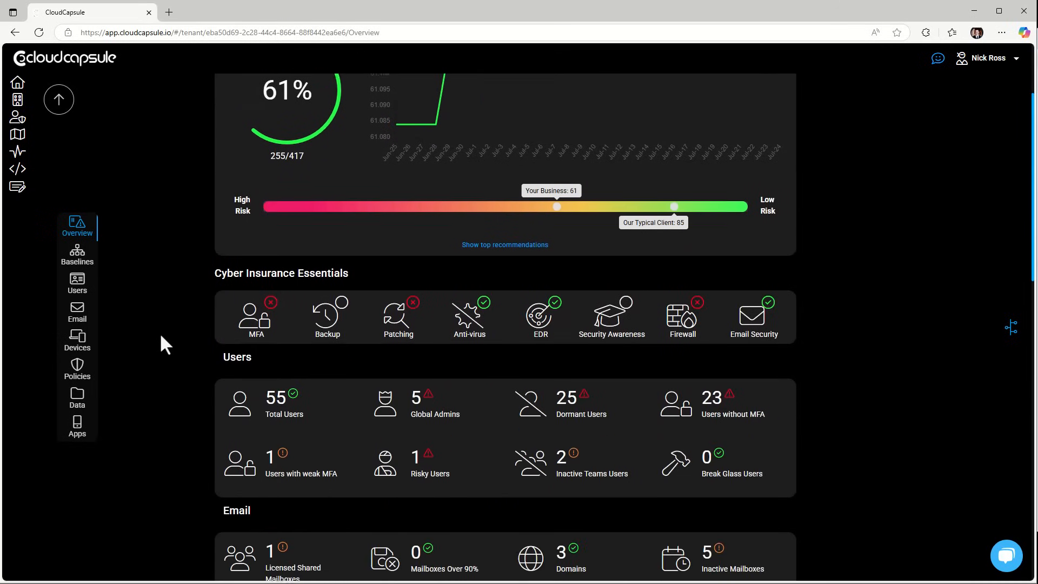
{"action": "scroll", "scroll_direction": "down", "scroll_amount": 3}
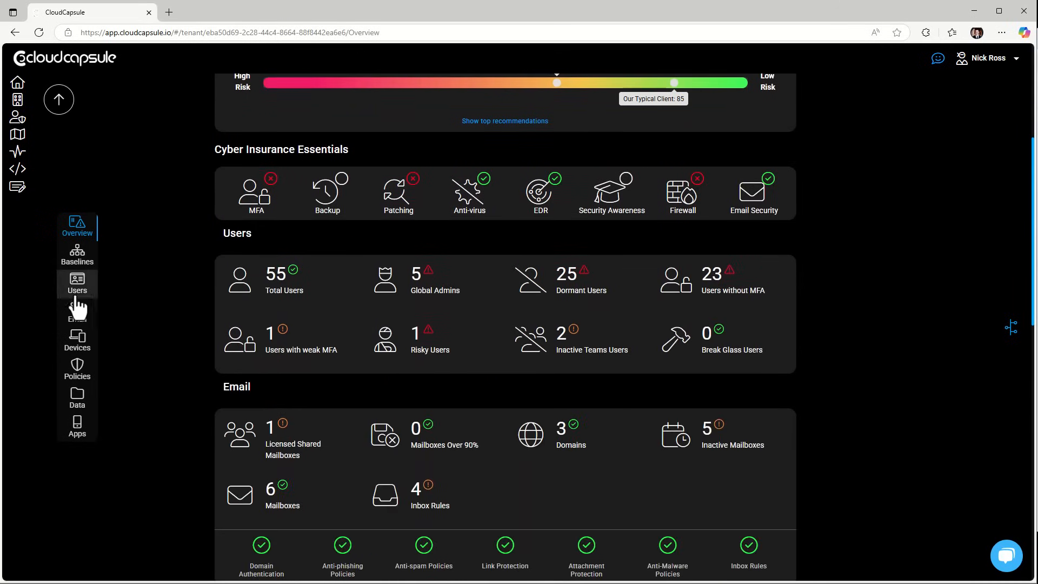
{"action": "left_click", "coordinate": [77, 255]}
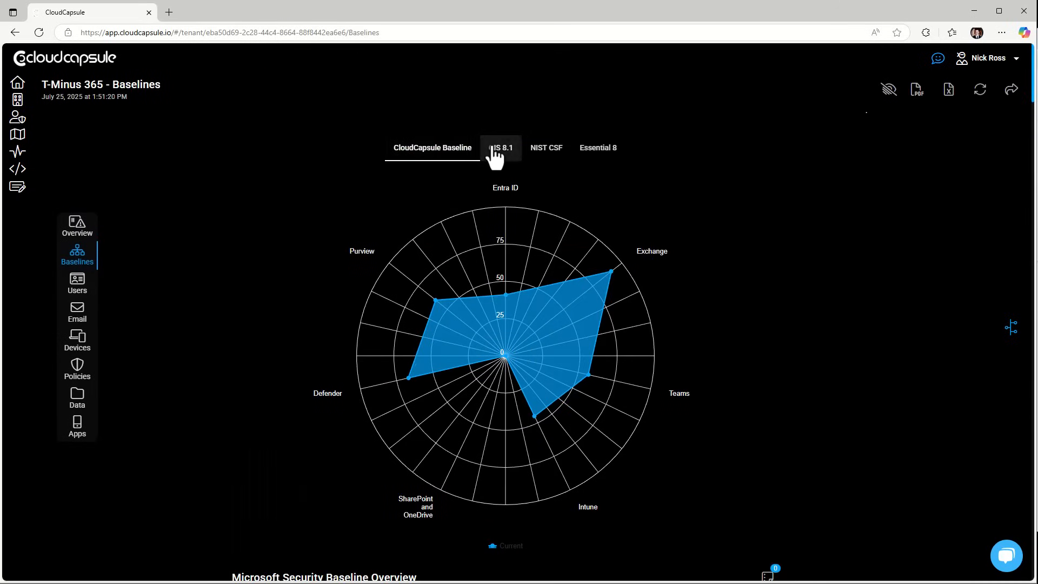
{"action": "left_click", "coordinate": [501, 148]}
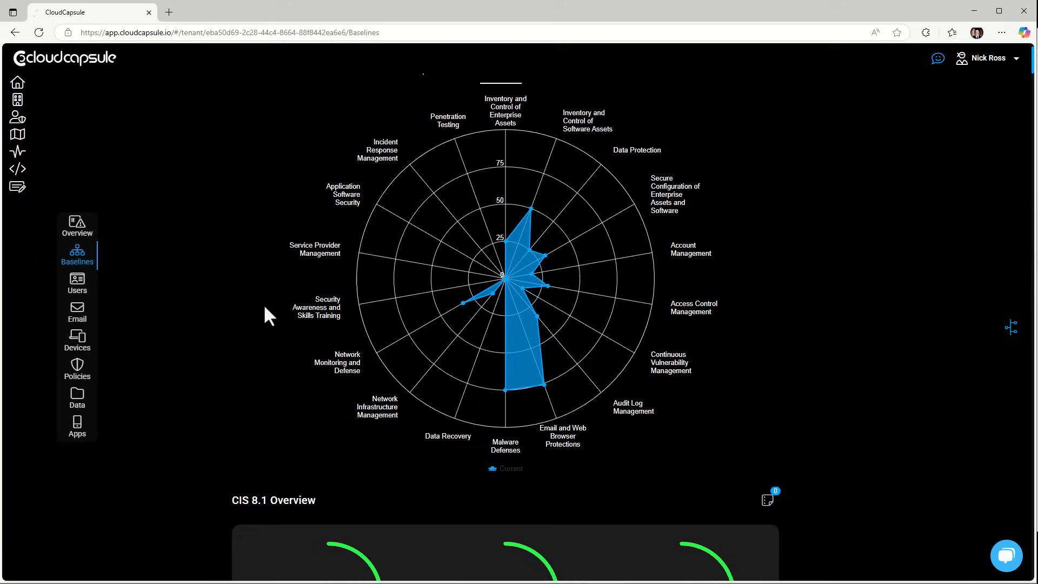
{"action": "scroll", "scroll_direction": "down", "scroll_amount": 3}
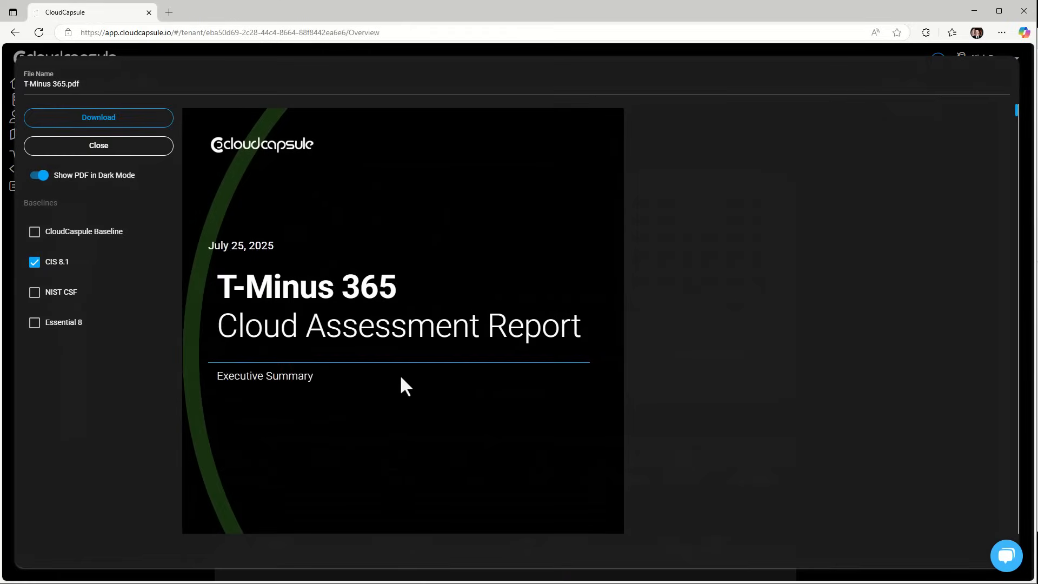
{"action": "scroll", "scroll_direction": "down", "scroll_amount": 3}
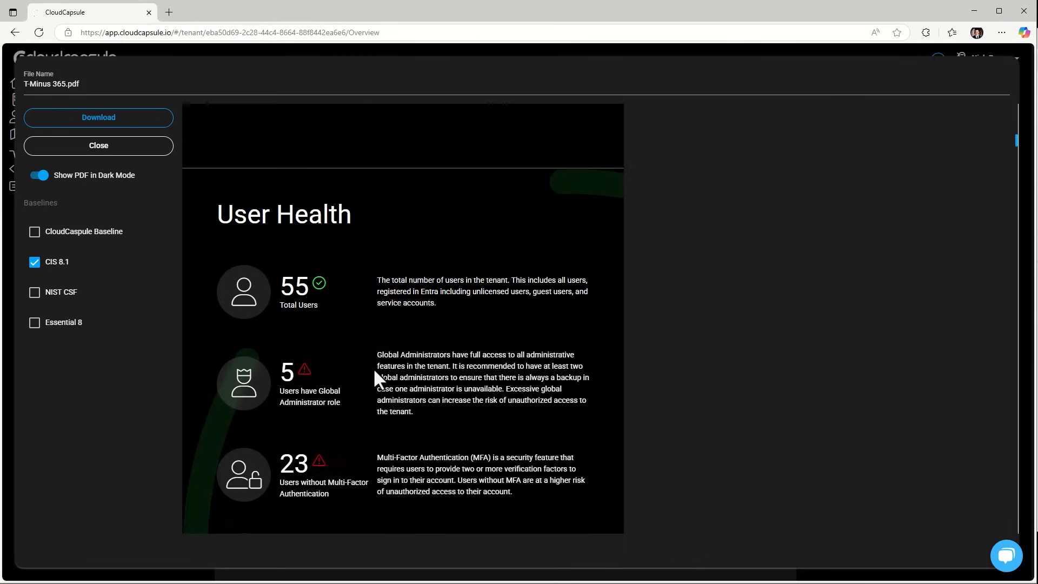
{"action": "scroll", "scroll_direction": "down", "scroll_amount": 3}
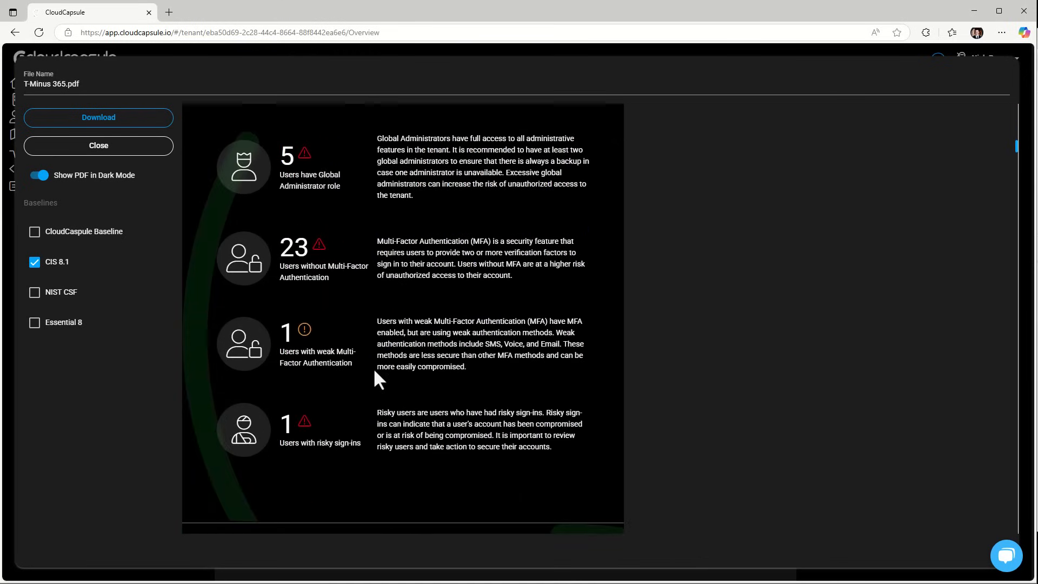
{"action": "scroll", "scroll_direction": "down", "scroll_amount": 3}
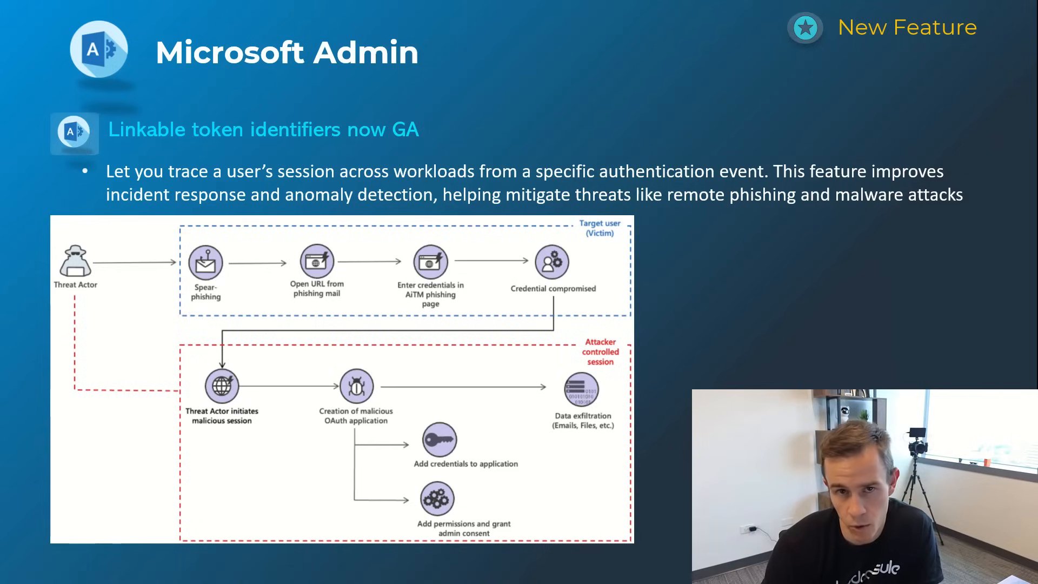
- Advance past the 'Linkable token identifiers now GA' slide to the Conditional Access Optimization Agent slide
{"action": "key", "text": "Right"}
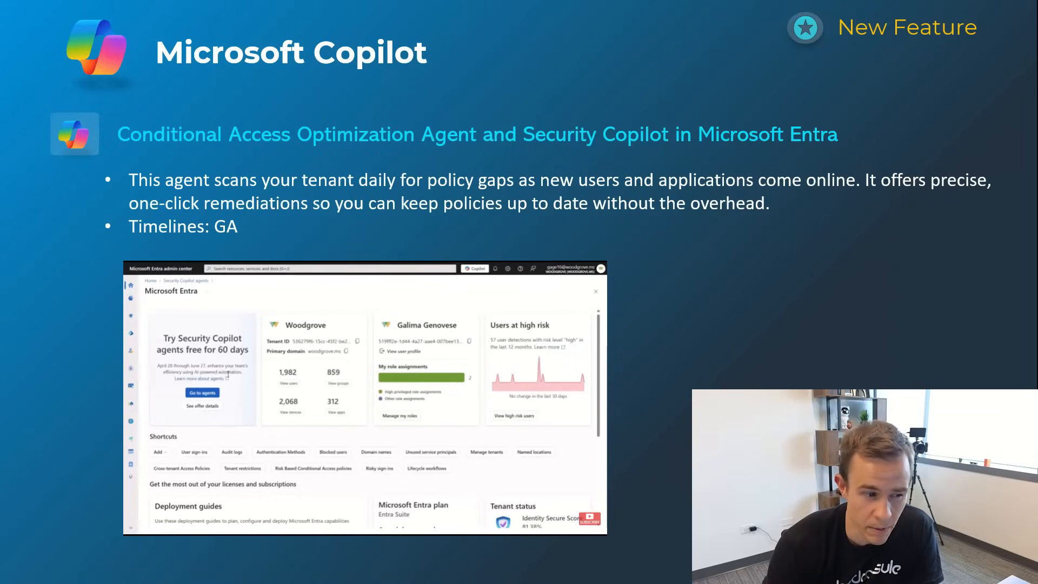
- Play the CA agent demo, review the CA Agent test 4 suggestion as JSON, and move to the next slide
{"action": "left_click", "coordinate": [201, 391]}
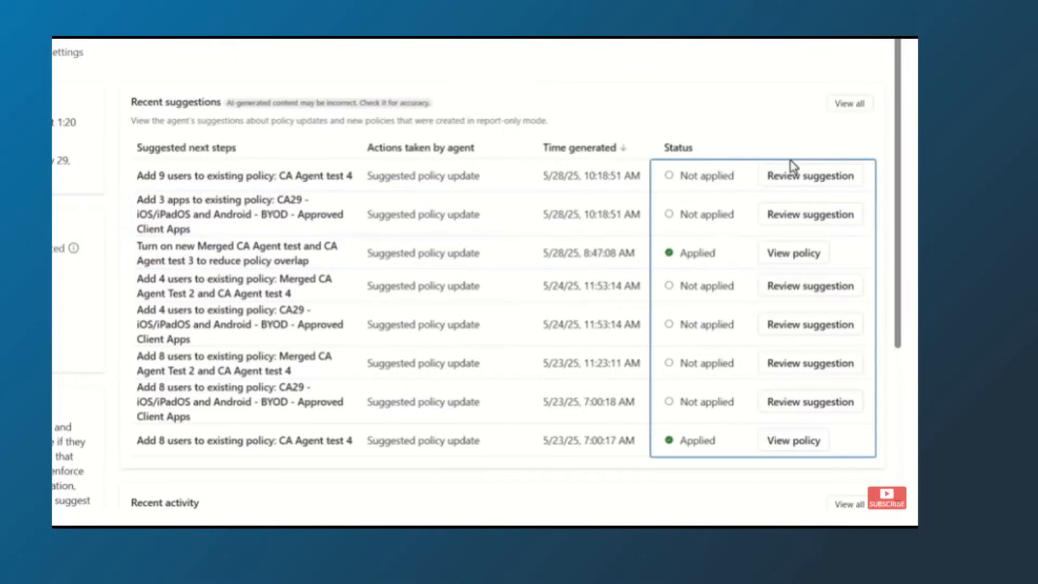
{"action": "left_click", "coordinate": [809, 175]}
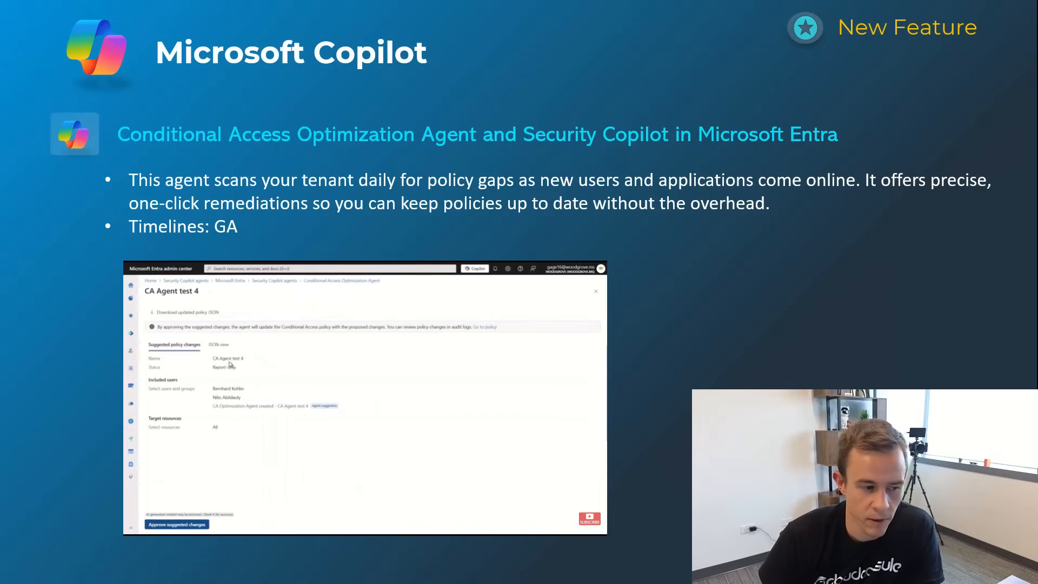
{"action": "left_click", "coordinate": [217, 344]}
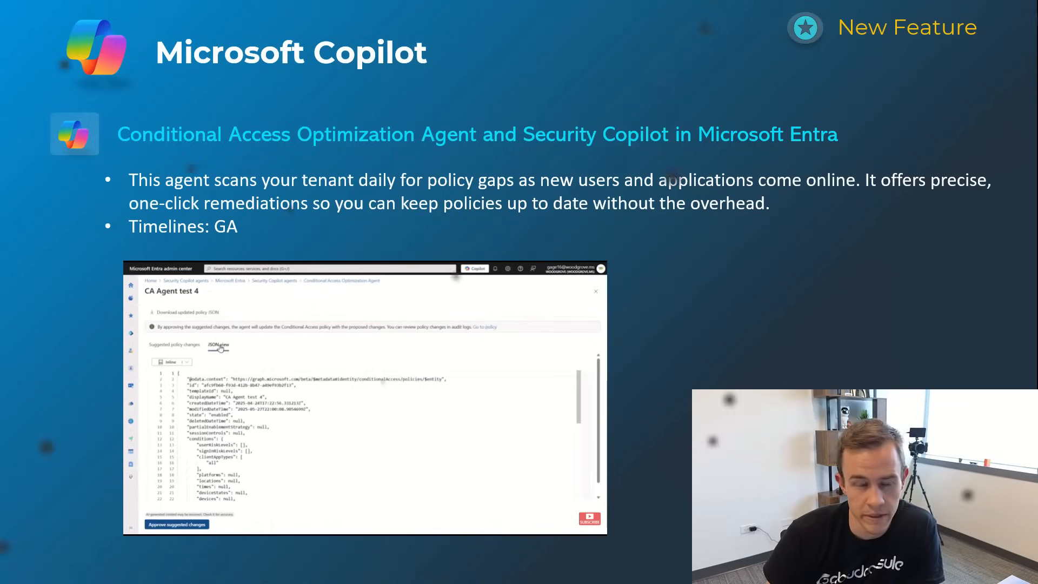
{"action": "key", "text": "right"}
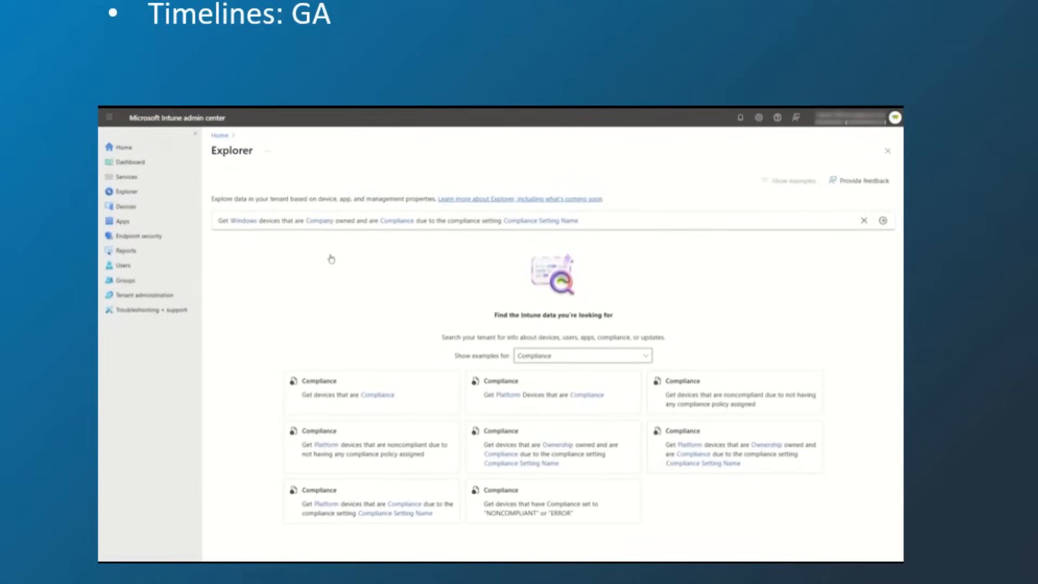
- Query Explorer for Noncompliant devices on deviceThreatProtectionRequiredSecurityLevel
{"action": "left_click", "coordinate": [397, 221]}
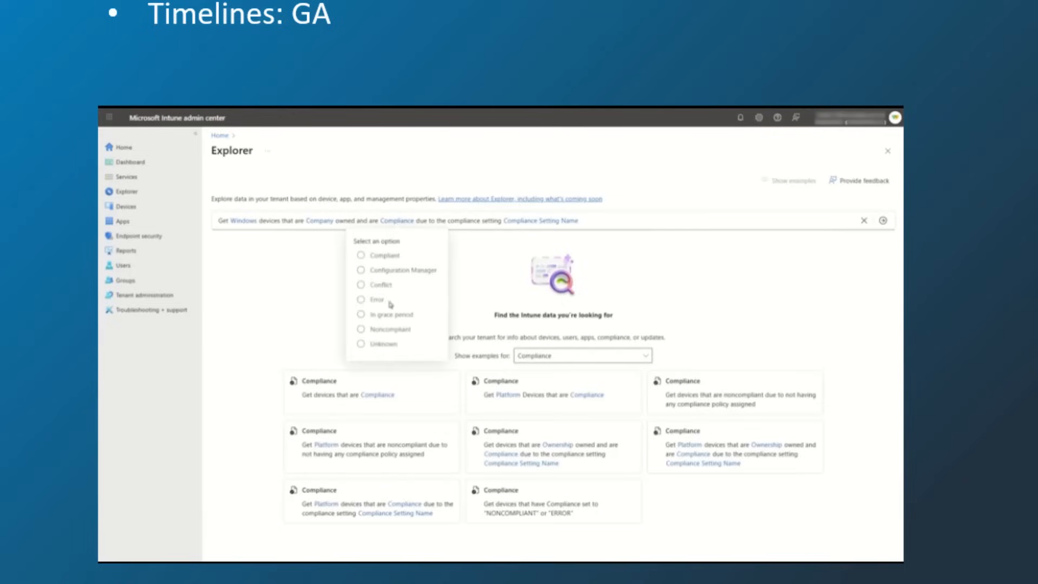
{"action": "left_click", "coordinate": [391, 329]}
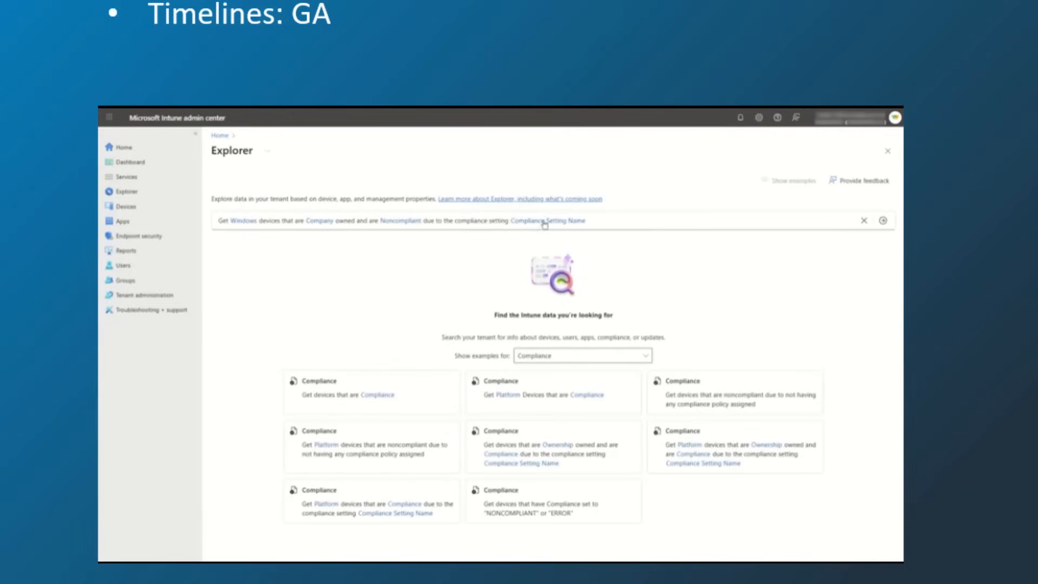
{"action": "type", "text": "deviceThreatProtectionRequiredSecurityLevel"}
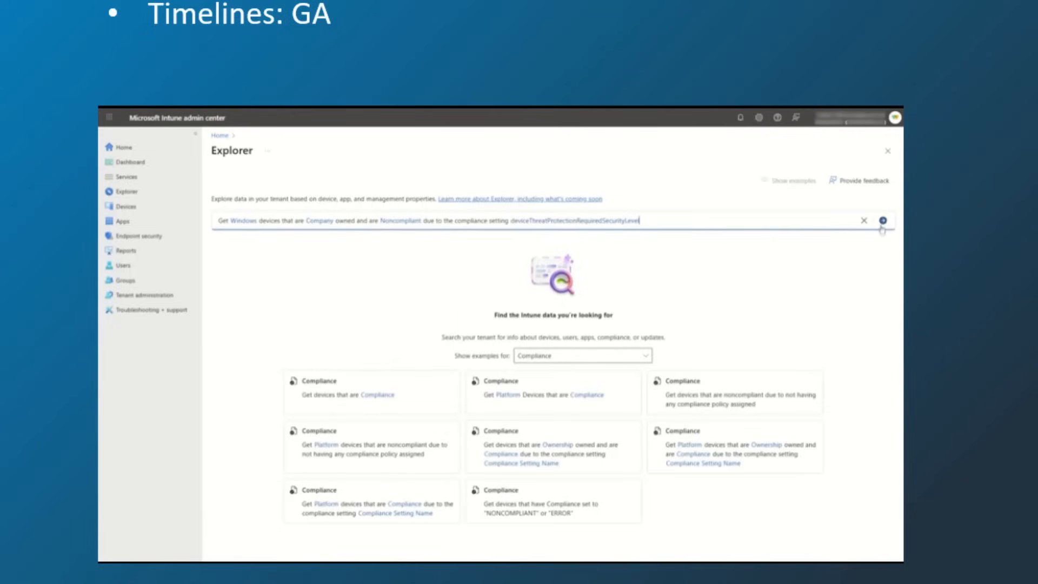
{"action": "left_click", "coordinate": [881, 221]}
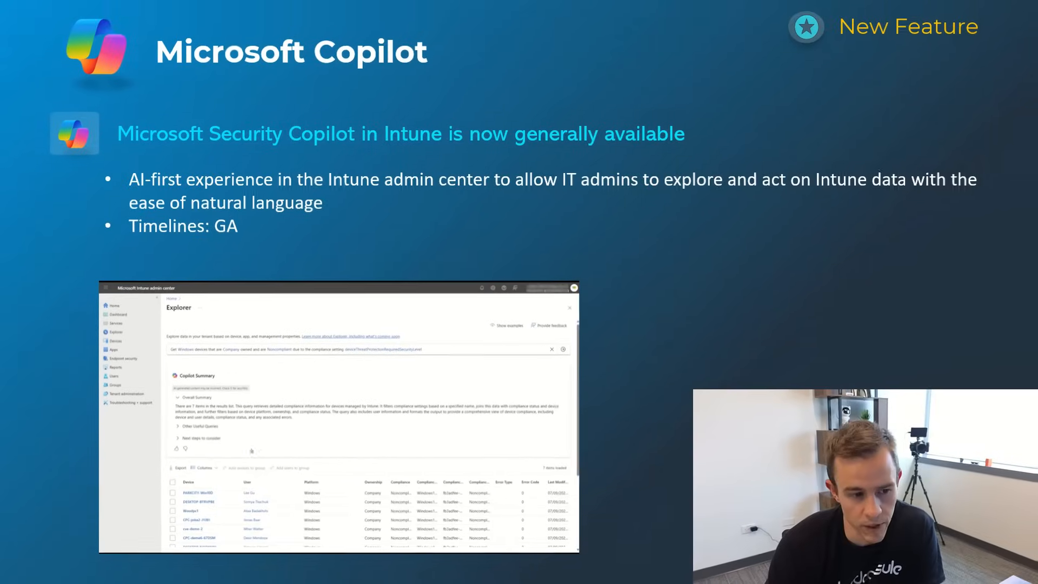
- Add the returned devices to a newly created group, starting its name with 'N'
{"action": "left_click", "coordinate": [173, 481]}
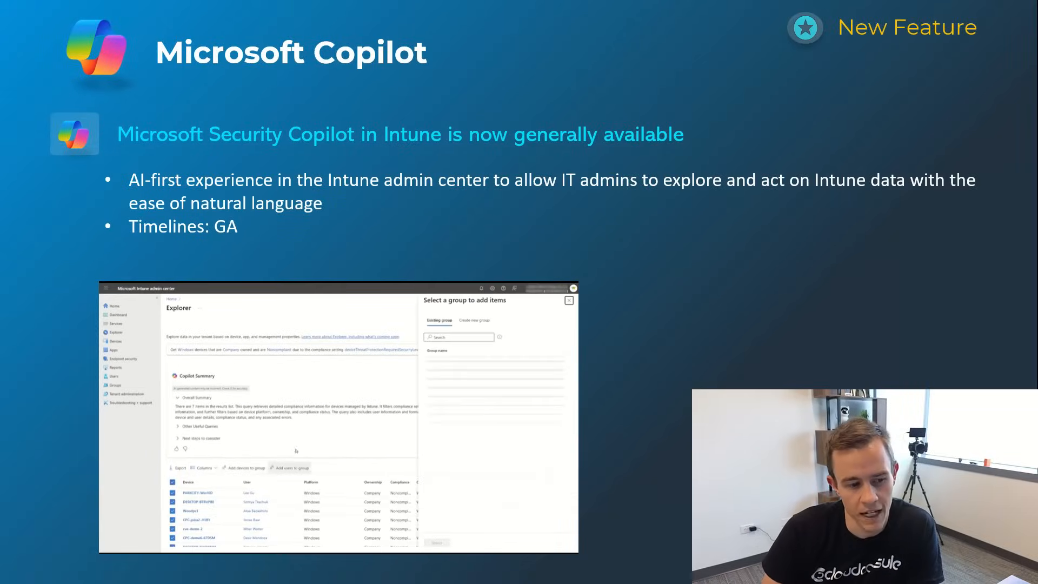
{"action": "left_click", "coordinate": [474, 320]}
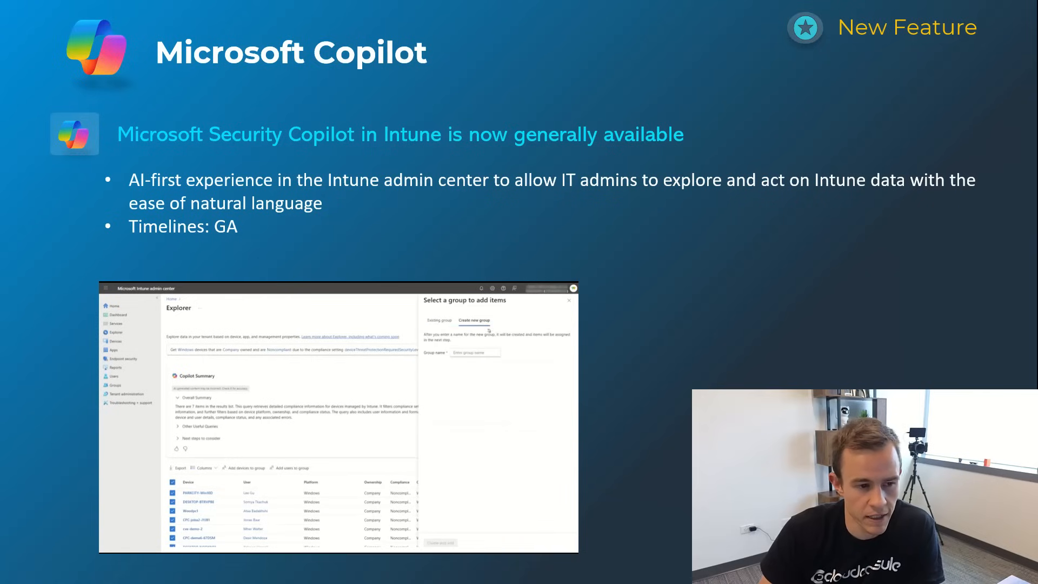
{"action": "type", "text": "N"}
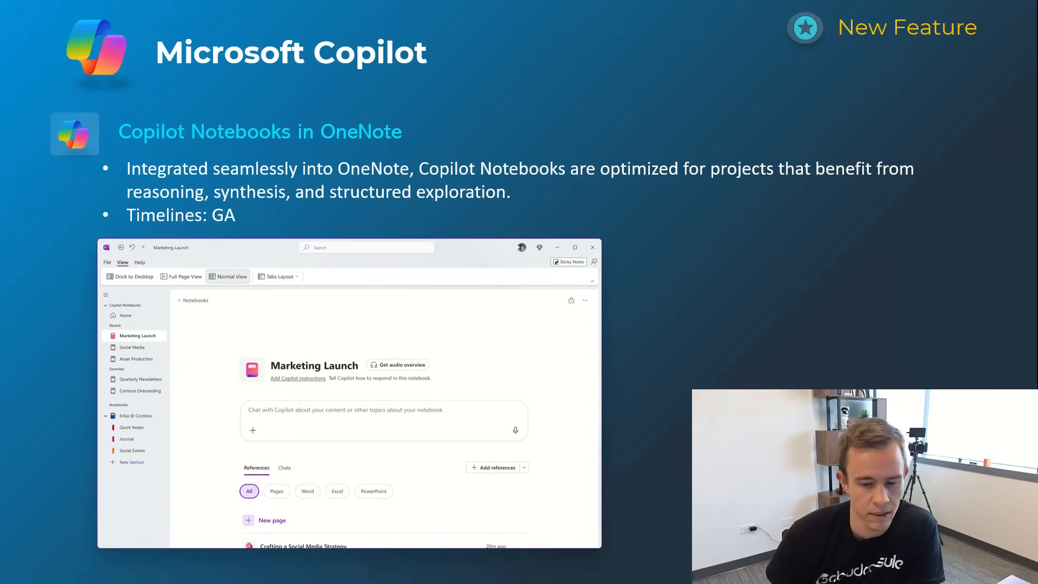
- Advance past the Edge Copilot Chat button policy slide to the Researcher in Word slide
{"action": "key", "text": "Right"}
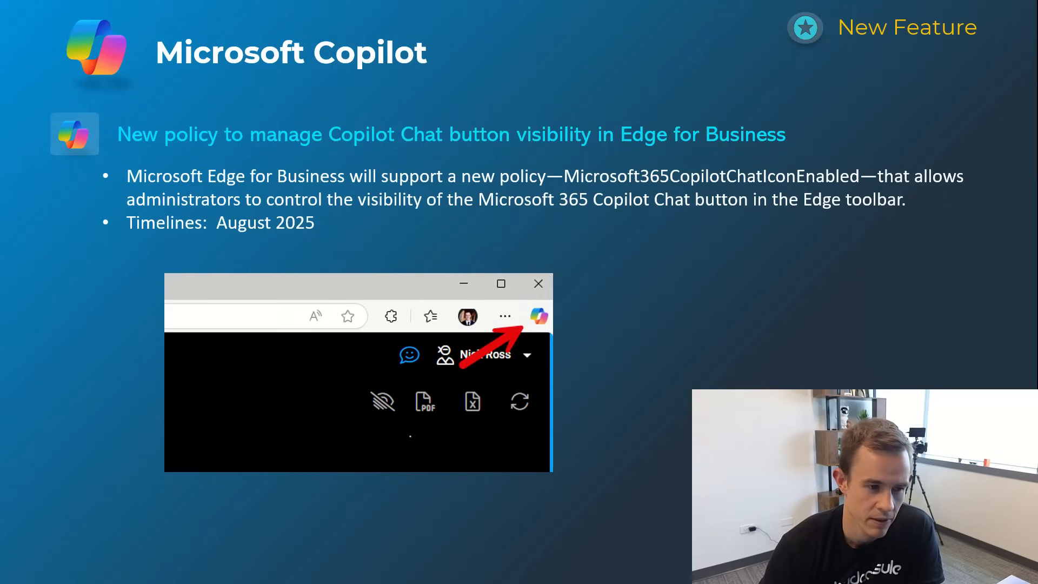
{"action": "key", "text": "Right"}
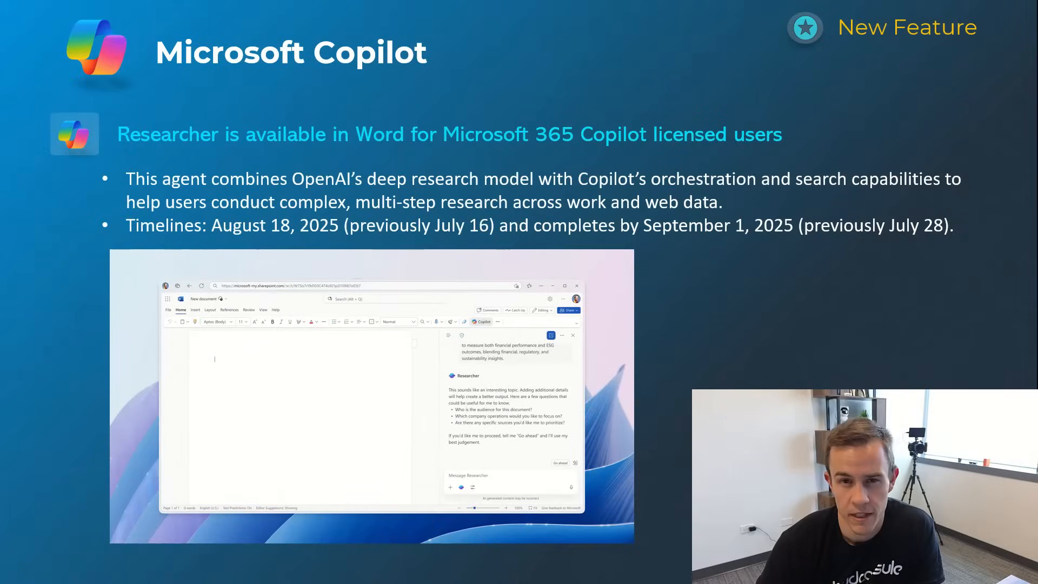